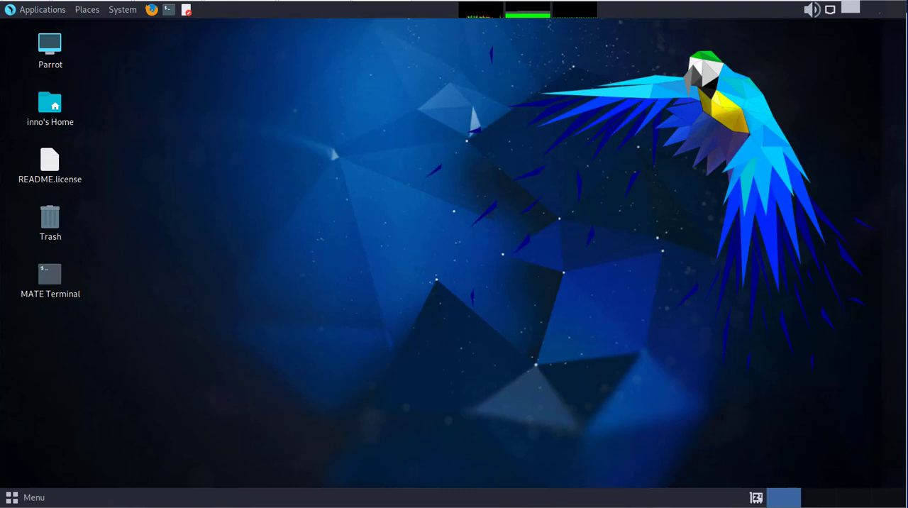
Step: Open MATE Terminal, run 'ip add', and highlight ens33's address 172.16.1.107/24
left_click(381, 119)
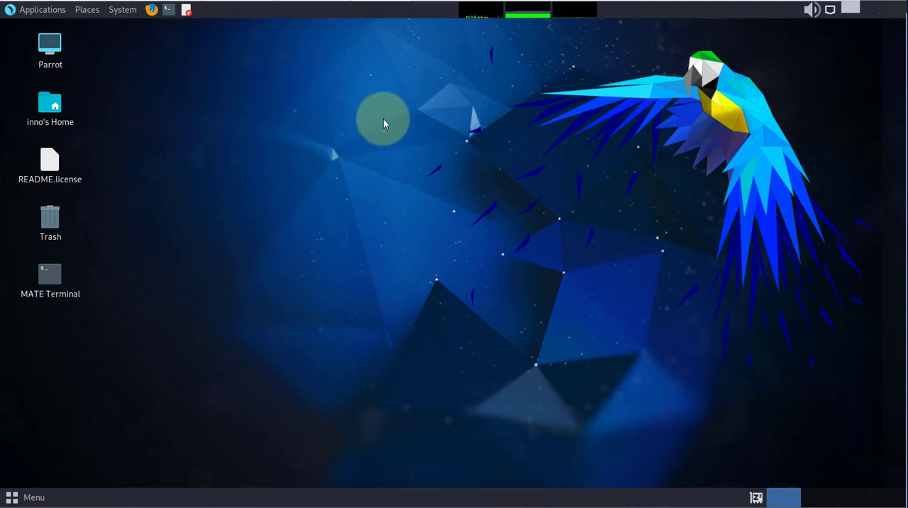
mouse_move(151, 246)
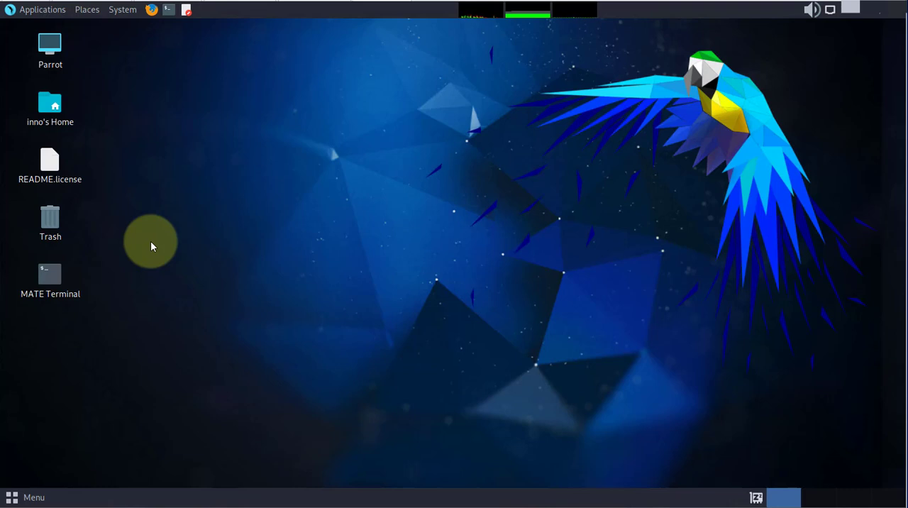
mouse_move(110, 270)
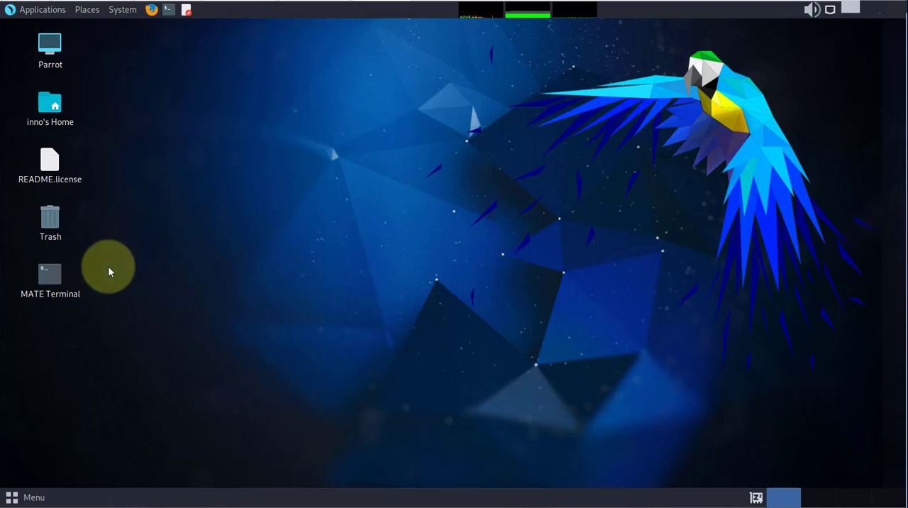
mouse_move(69, 324)
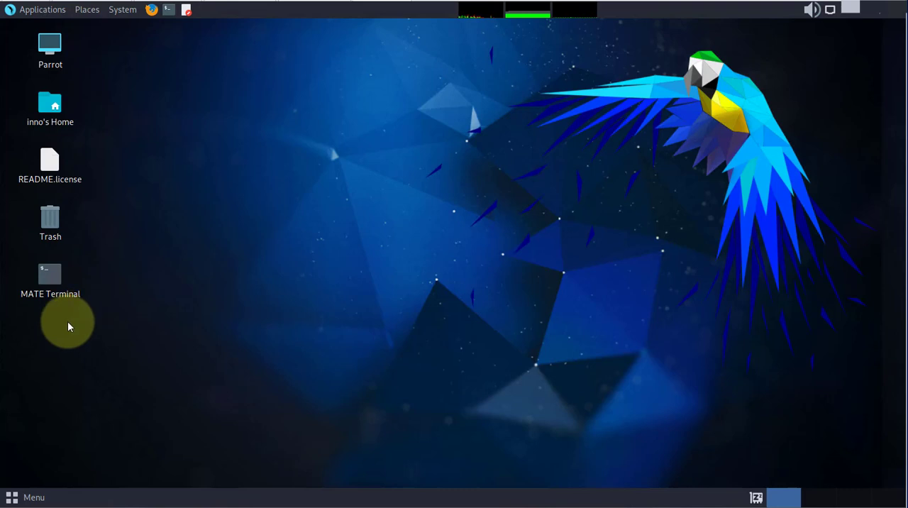
double_click(50, 276)
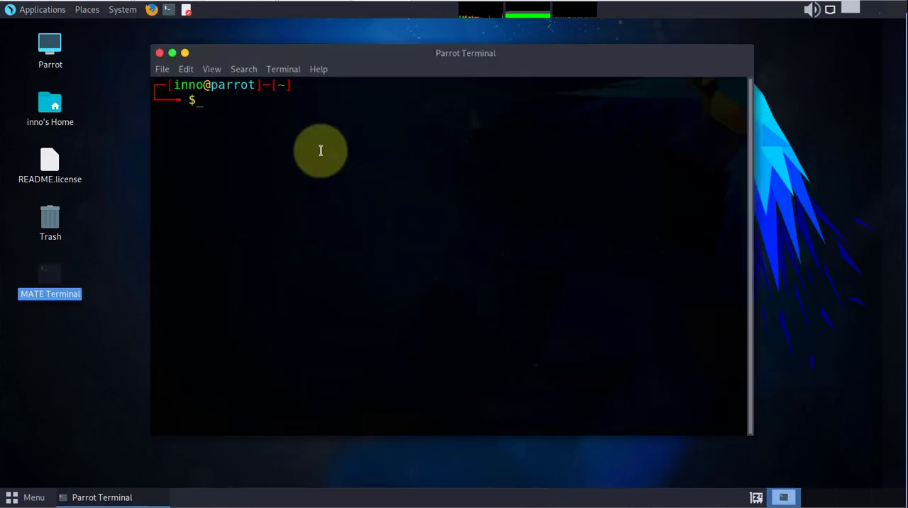
type("ip add")
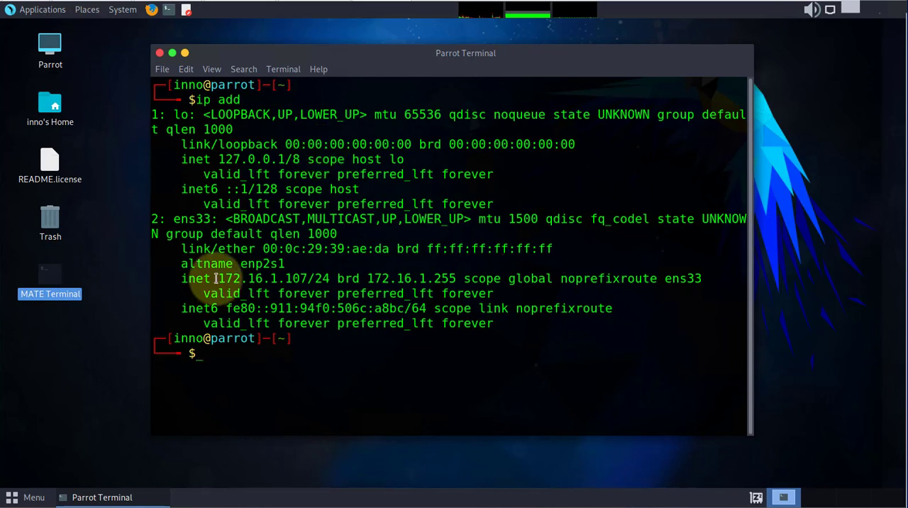
double_click(231, 278)
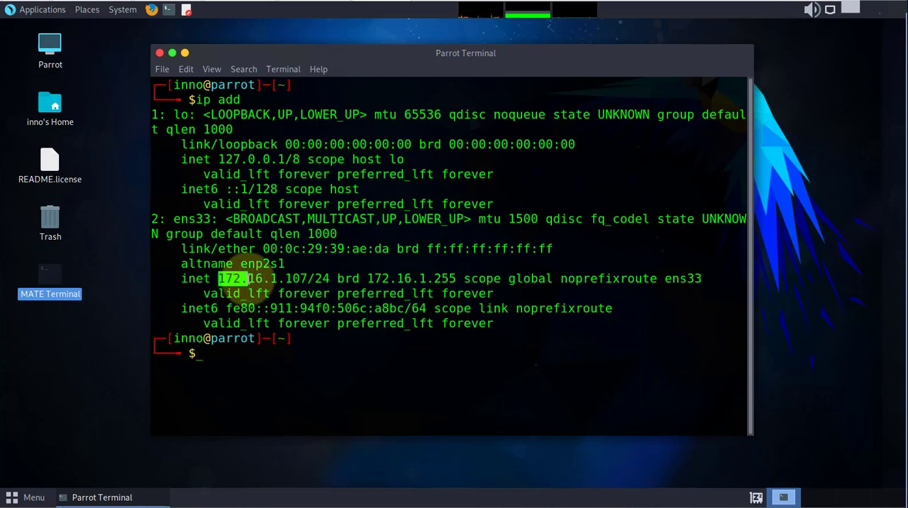
left_click_drag(219, 278, 322, 278)
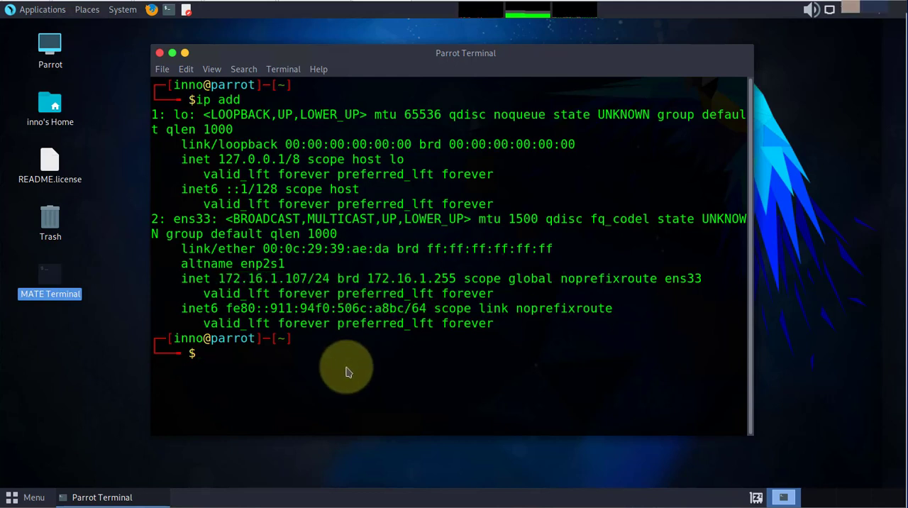
mouse_move(289, 278)
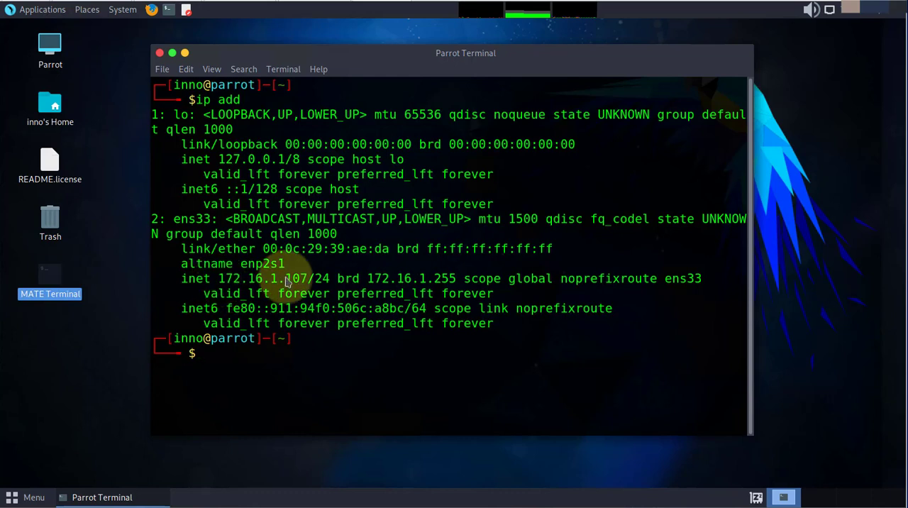
mouse_move(304, 284)
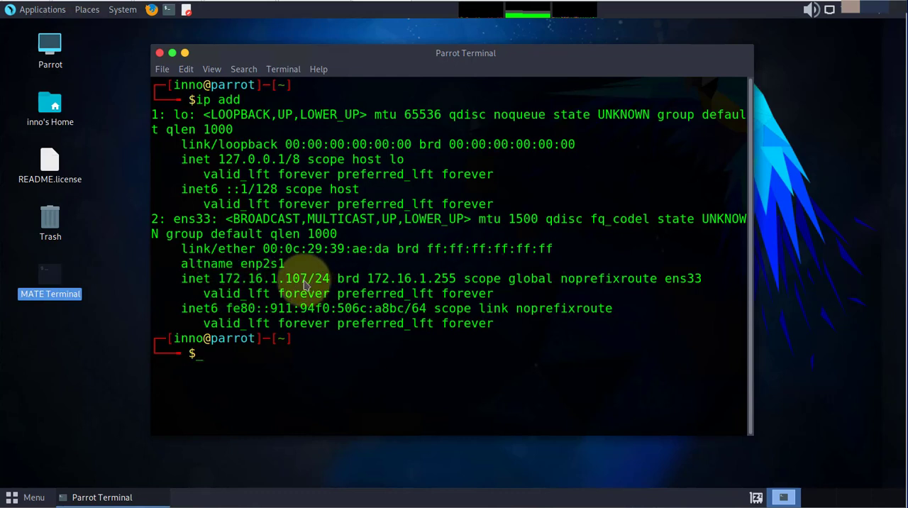
mouse_move(123, 17)
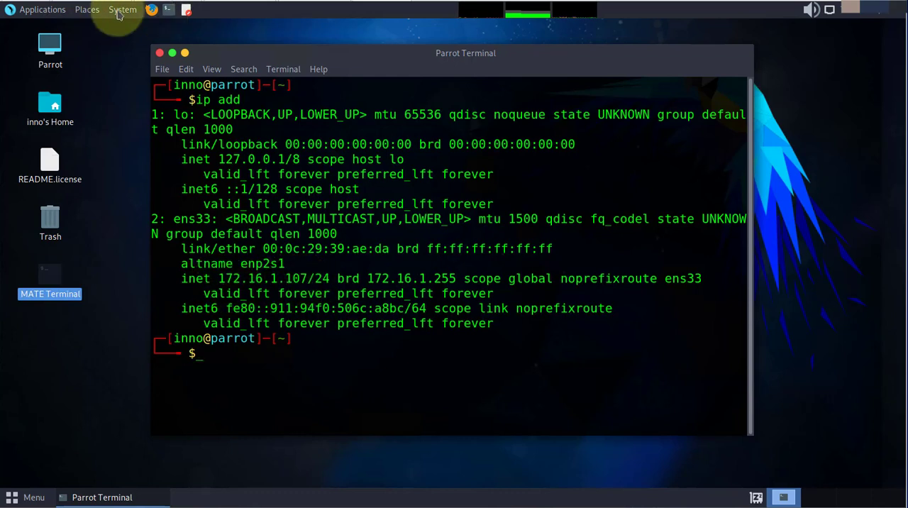
Step: Launch Advanced Network Configuration from System > Preferences > Internet and Network
left_click(122, 9)
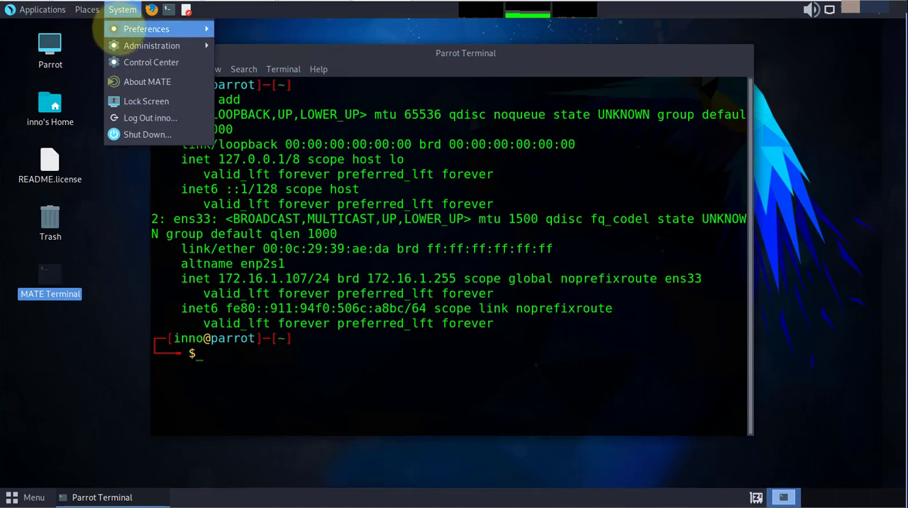
mouse_move(146, 28)
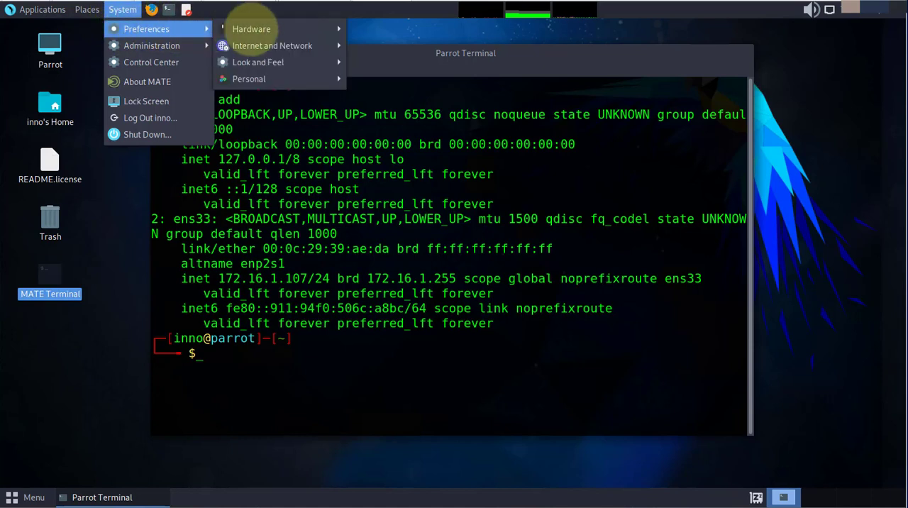
mouse_move(282, 46)
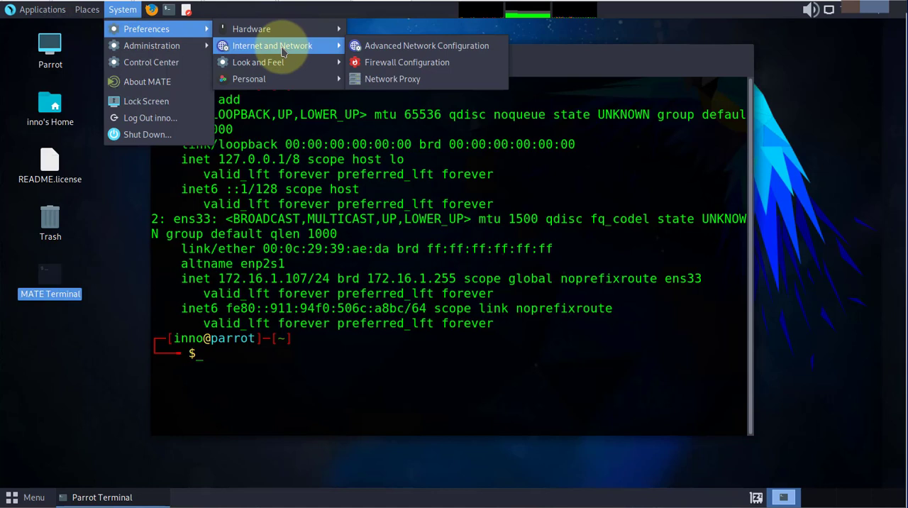
mouse_move(418, 50)
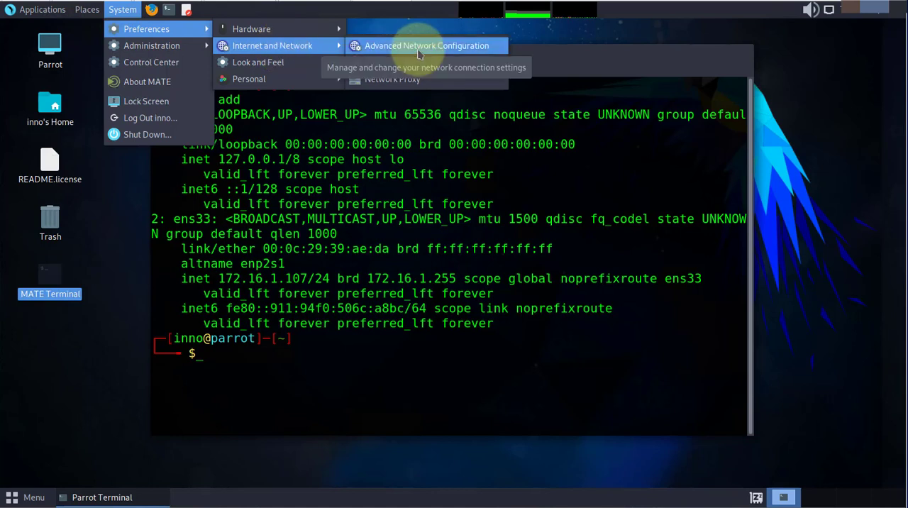
left_click(431, 46)
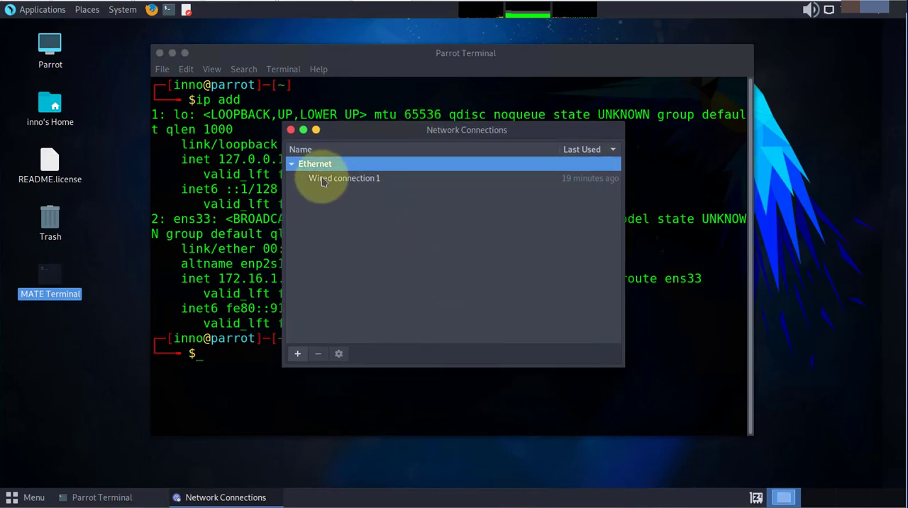
Step: Edit Wired connection 1 to view its manual IPv4 address 172.16.1.107 and gateway 172.16.1.14
left_click(343, 178)
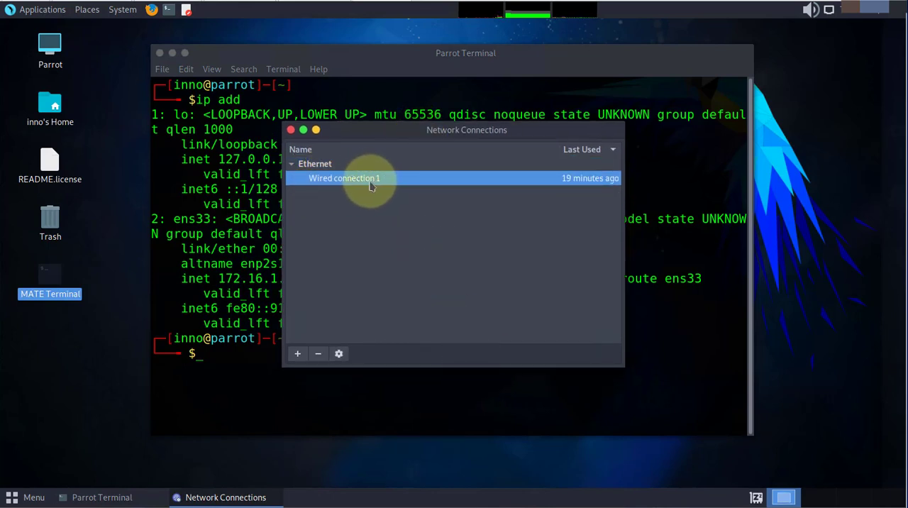
mouse_move(338, 353)
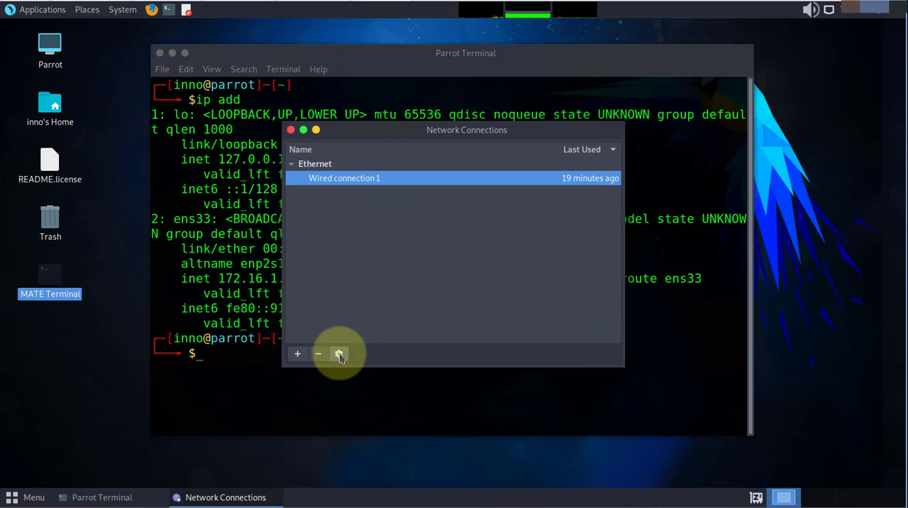
left_click(339, 353)
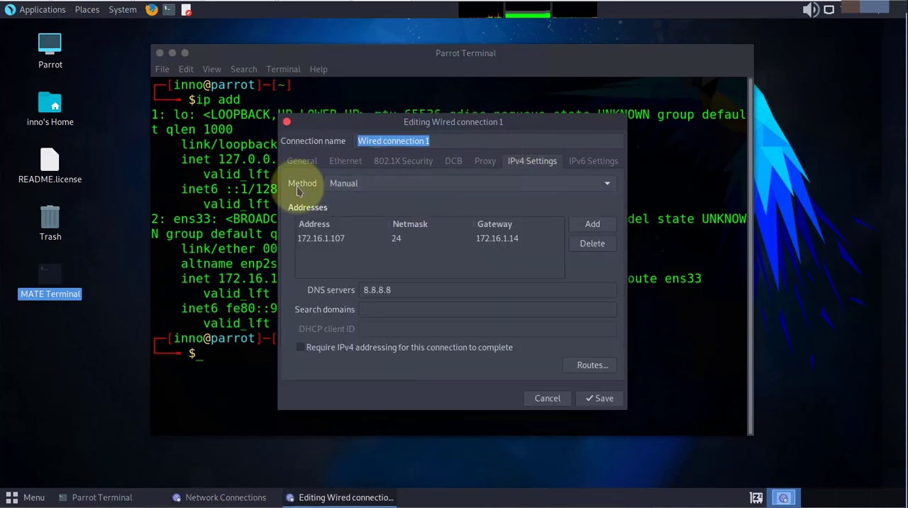
Step: Keep the IPv4 method on Manual and select the 172.16.1.107 address row
left_click(469, 183)
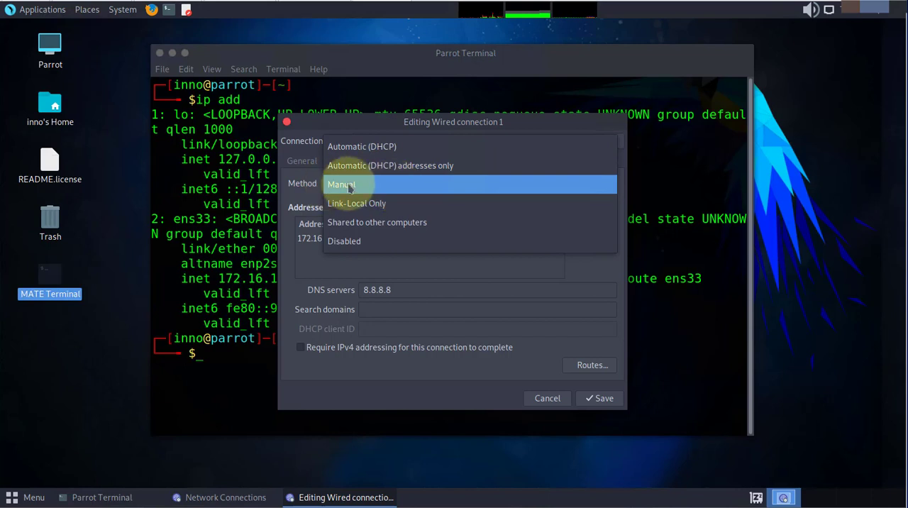
left_click(341, 185)
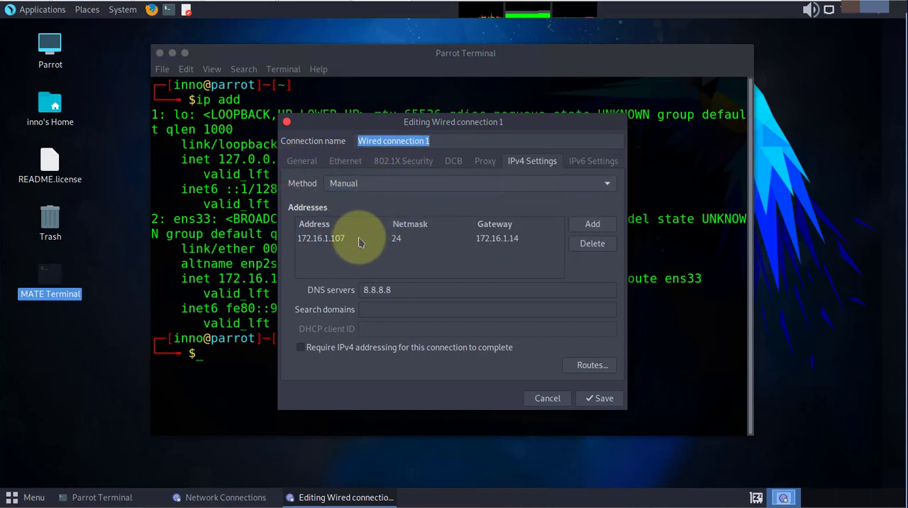
left_click(320, 237)
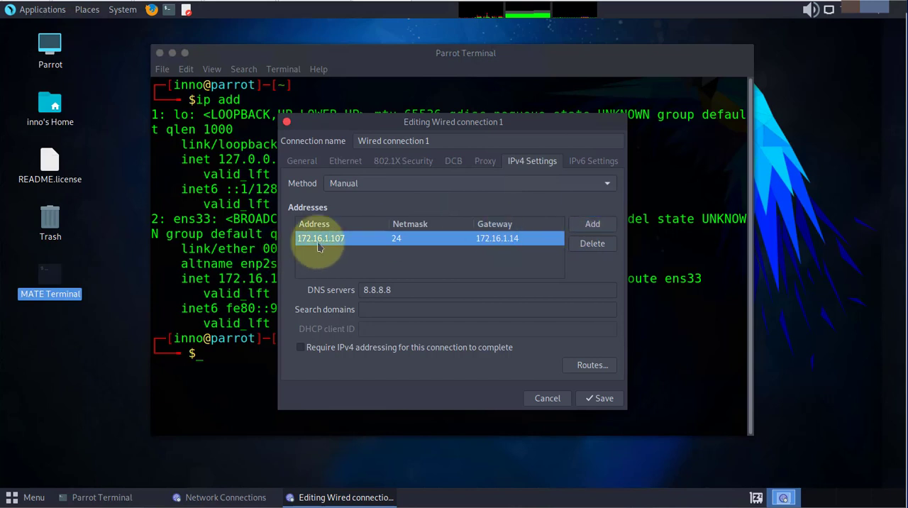
mouse_move(359, 243)
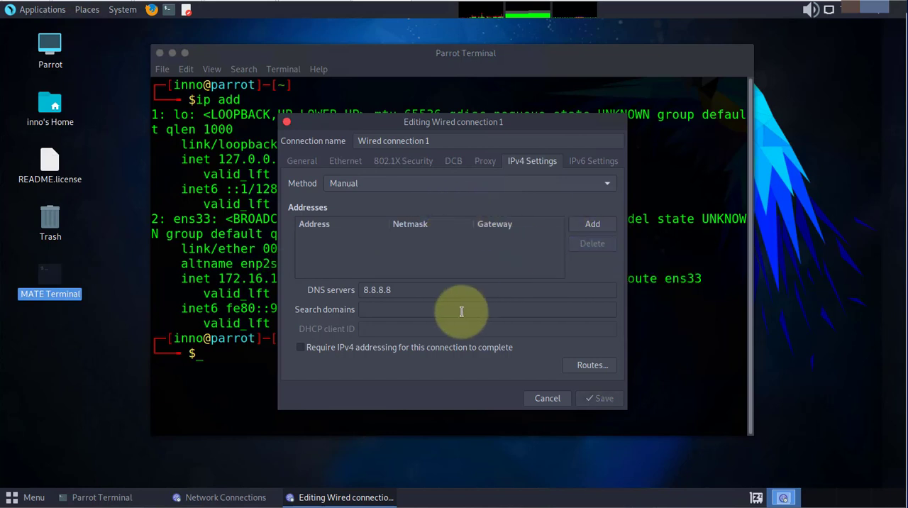
Step: Enter address 172.16.1.108, netmask 255.255.255.0 and gateway 172.16.1.4 in the Addresses table
left_click(592, 223)
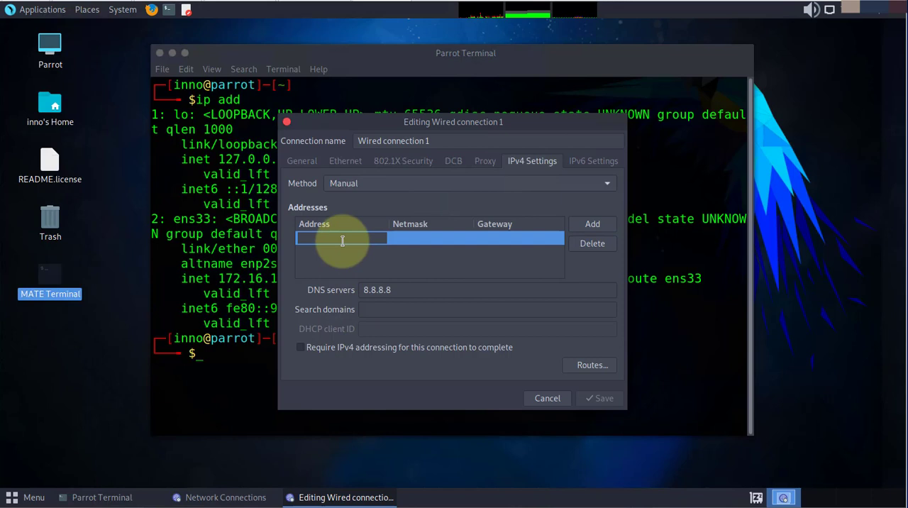
type("172.1")
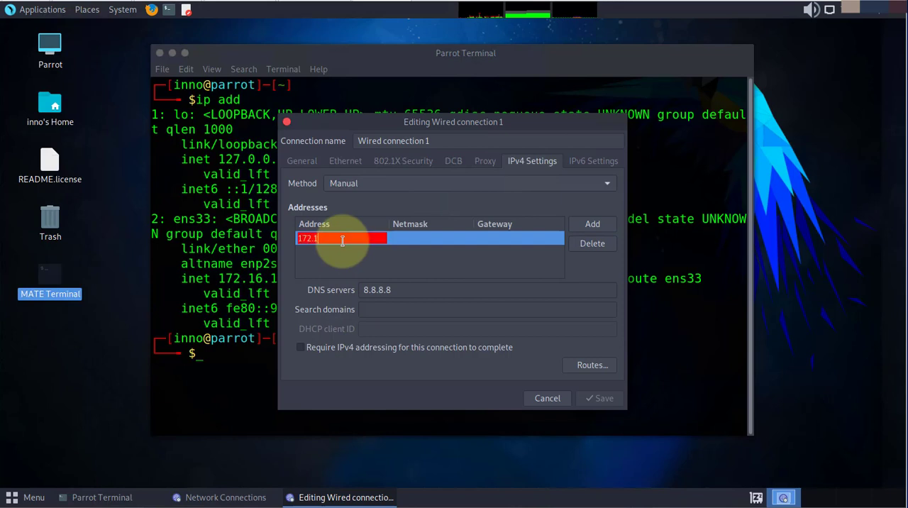
key("ctrl+a")
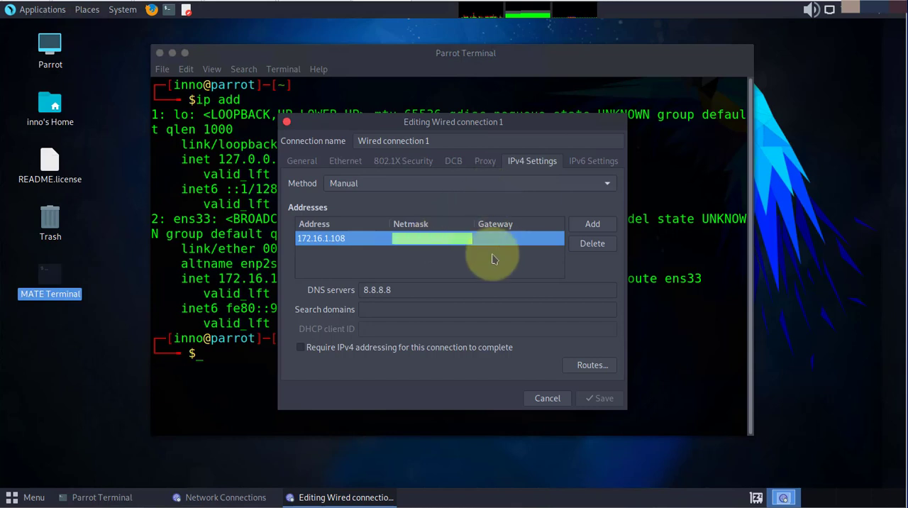
left_click(518, 238)
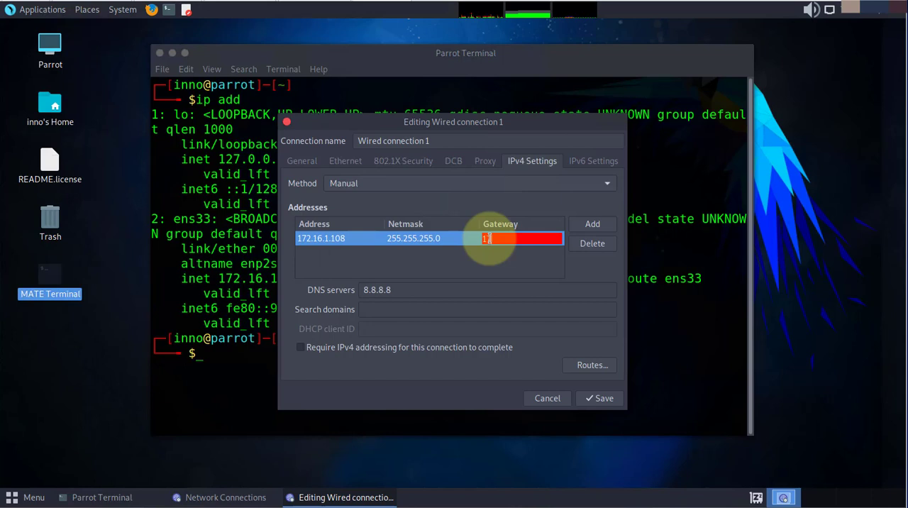
type("72.16.1.4")
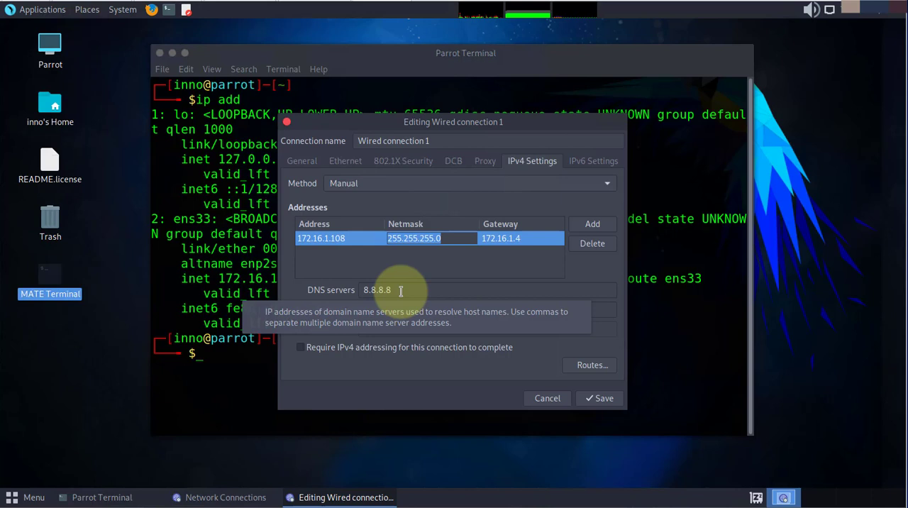
Step: Append 1.1.1.1 after 8.8.8.8 in the DNS servers field
left_click(400, 290)
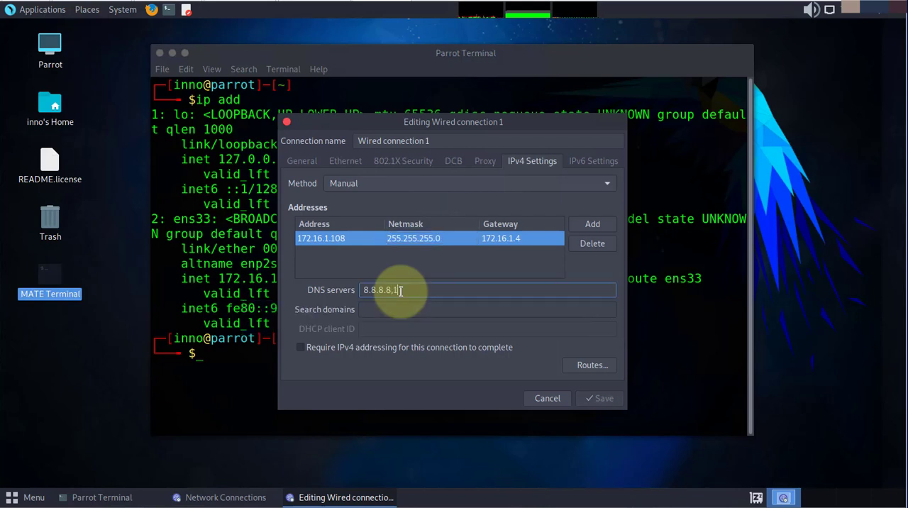
type("1.1.1")
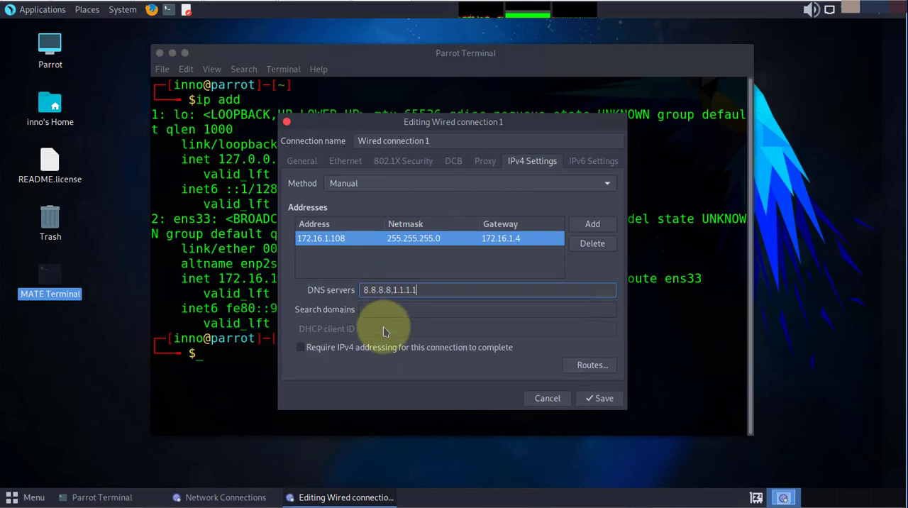
mouse_move(415, 290)
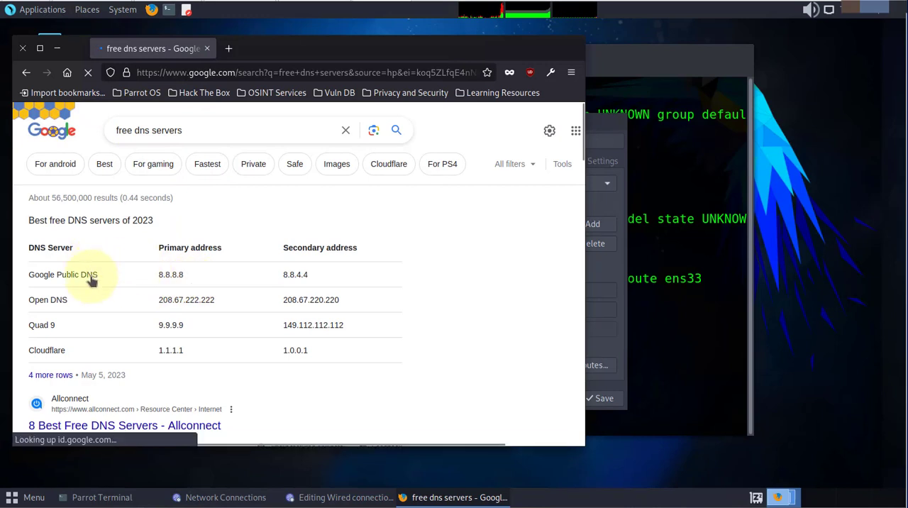
mouse_move(42, 374)
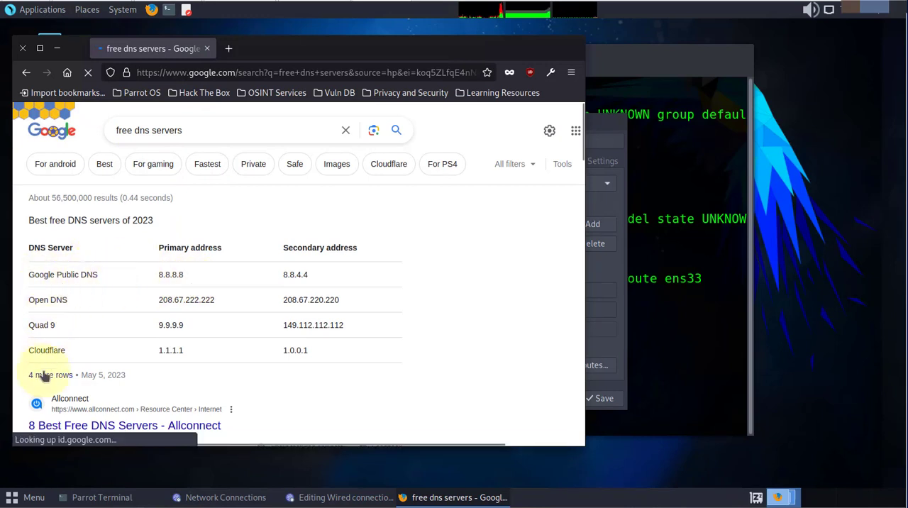
mouse_move(134, 357)
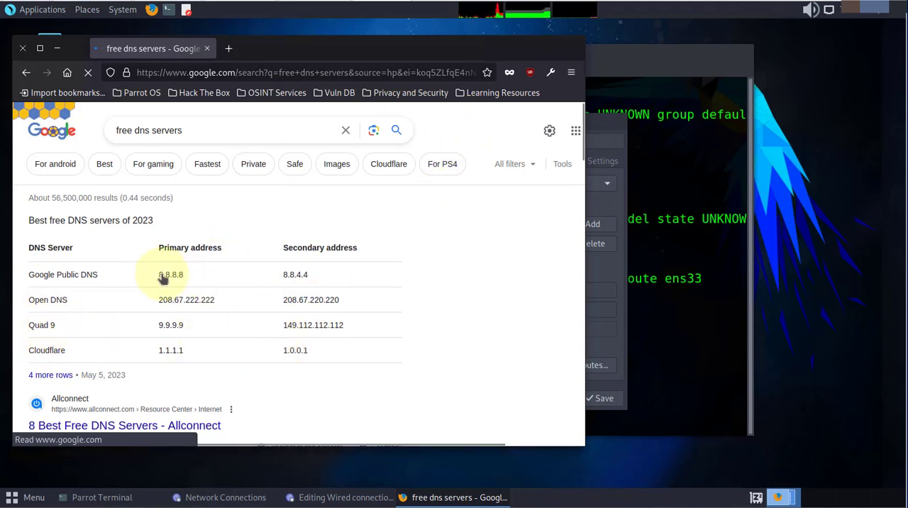
mouse_move(186, 282)
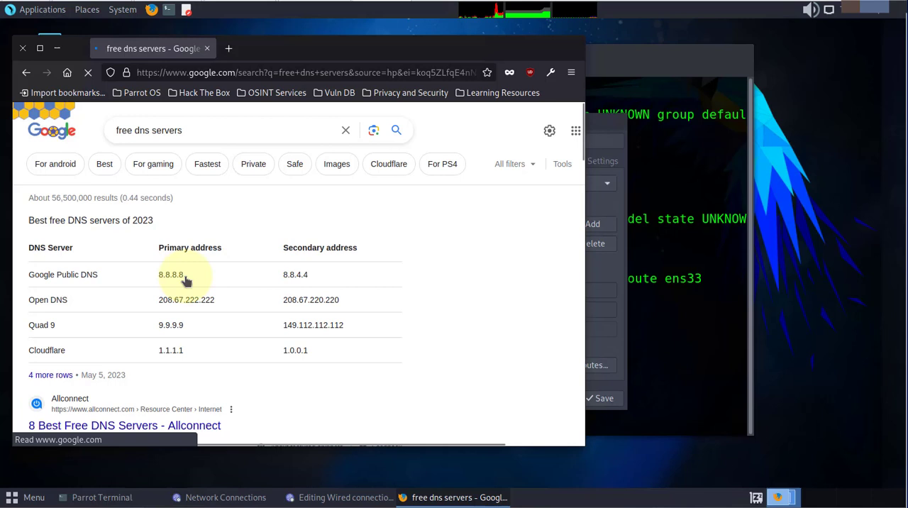
mouse_move(187, 338)
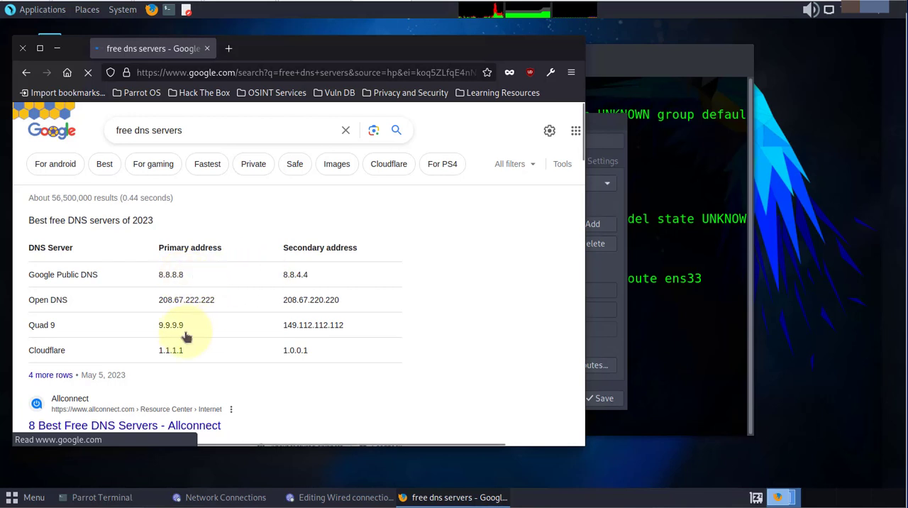
mouse_move(192, 277)
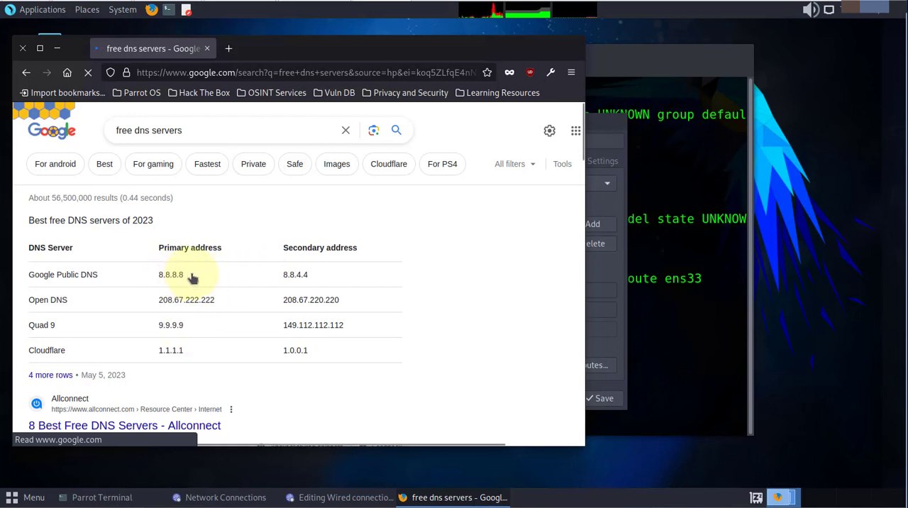
mouse_move(168, 357)
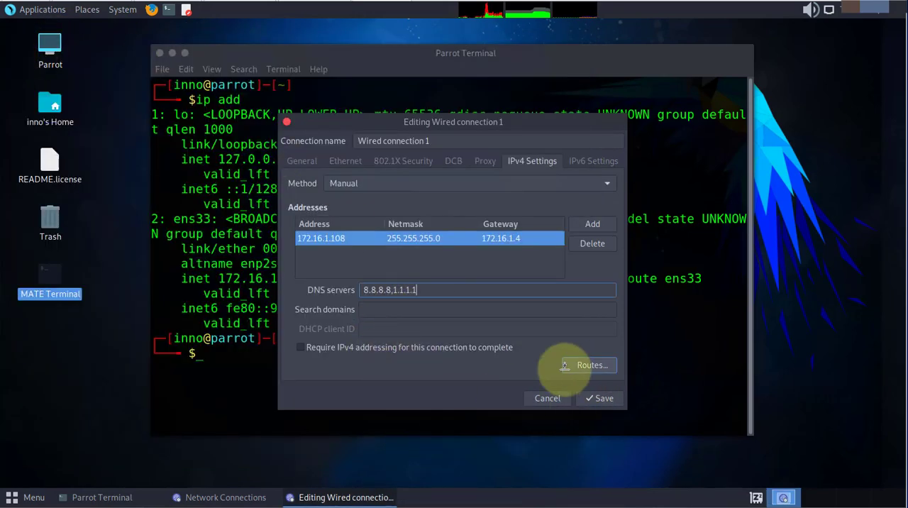
mouse_move(449, 360)
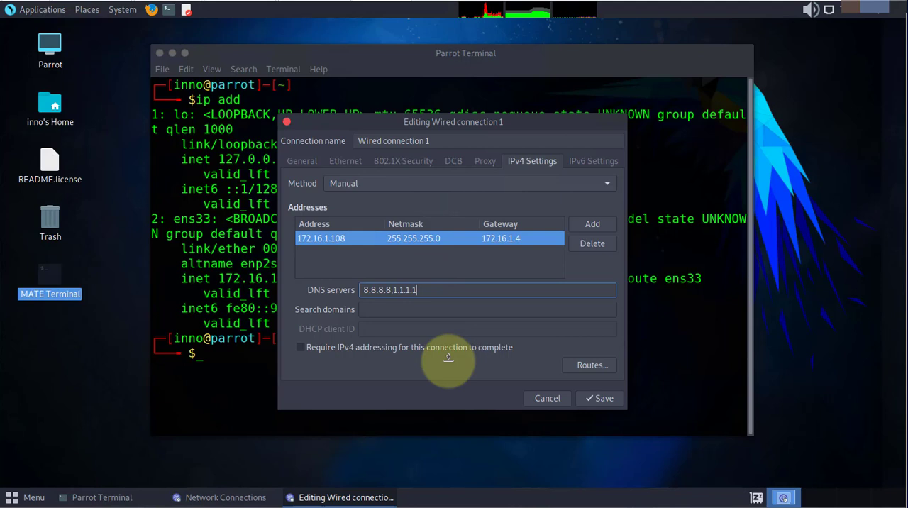
Step: Save Wired connection 1's new IPv4 and DNS settings
left_click(598, 398)
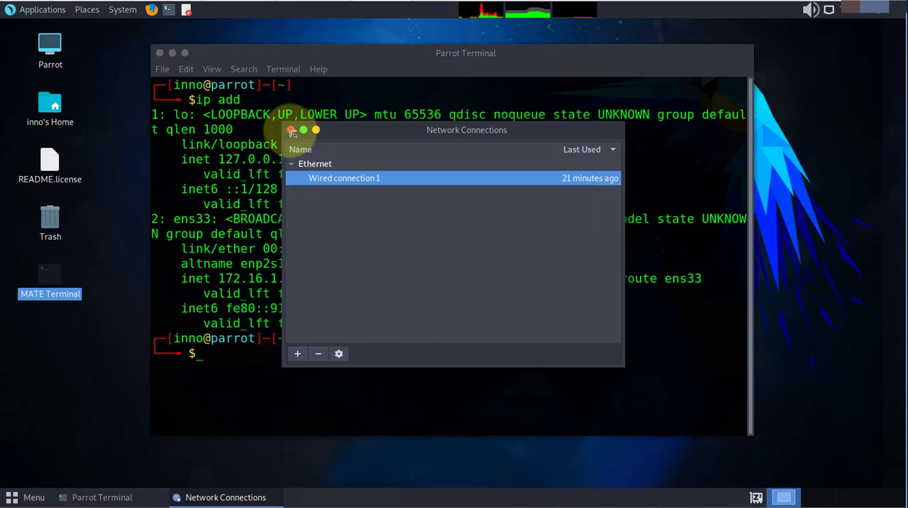
Step: Close Network Connections and rerun 'ip add', which still shows 172.16.1.107 on ens33
left_click(283, 129)
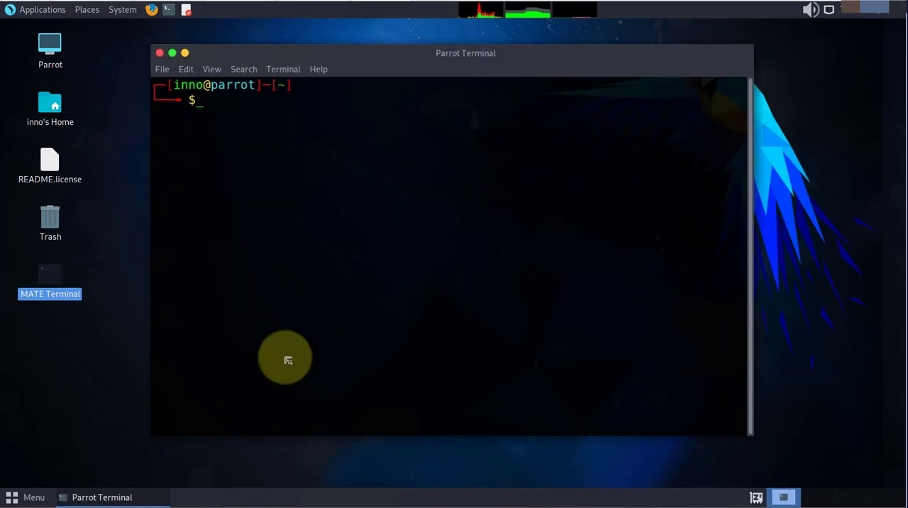
type("ip add")
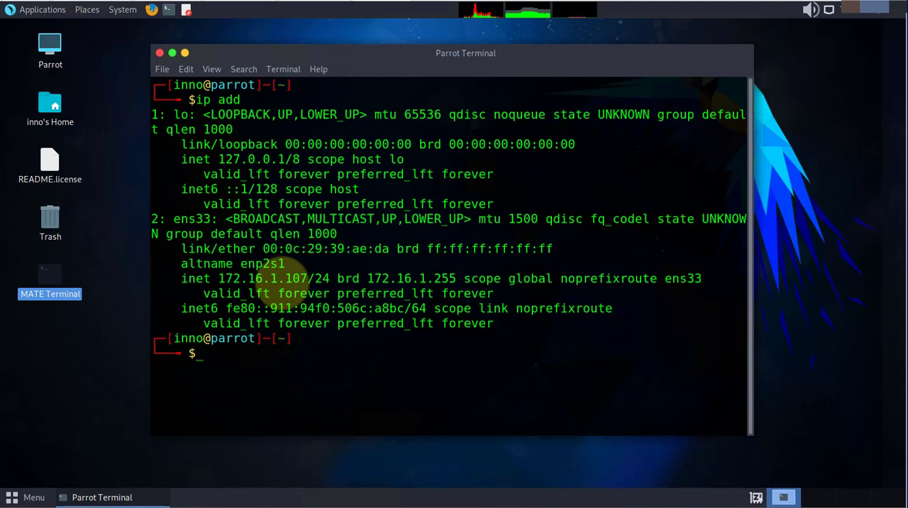
left_click(223, 353)
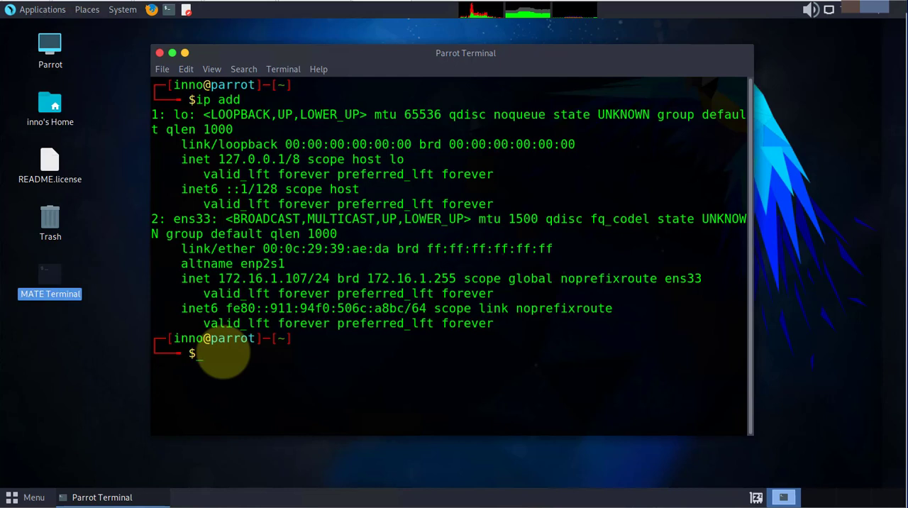
Step: Run 'sudo service NetworkManager restart' with the password, then clear the terminal
type("sudo")
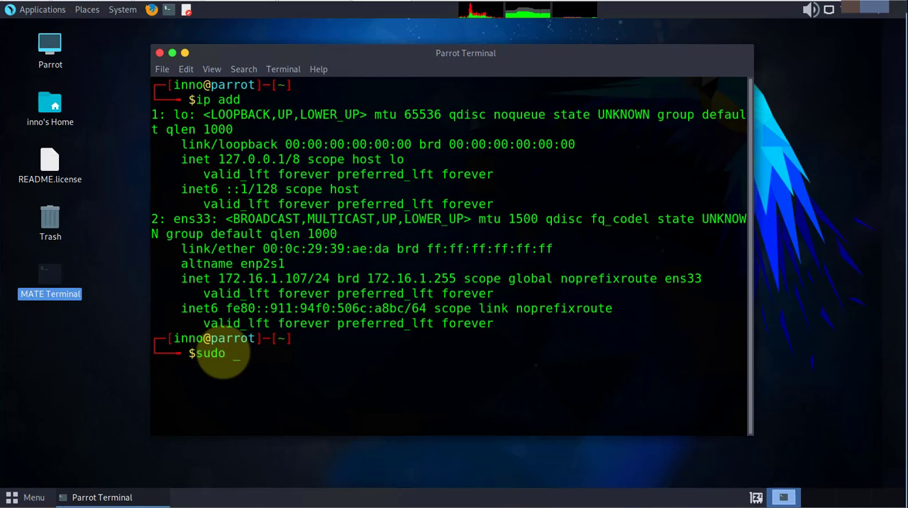
type("service N")
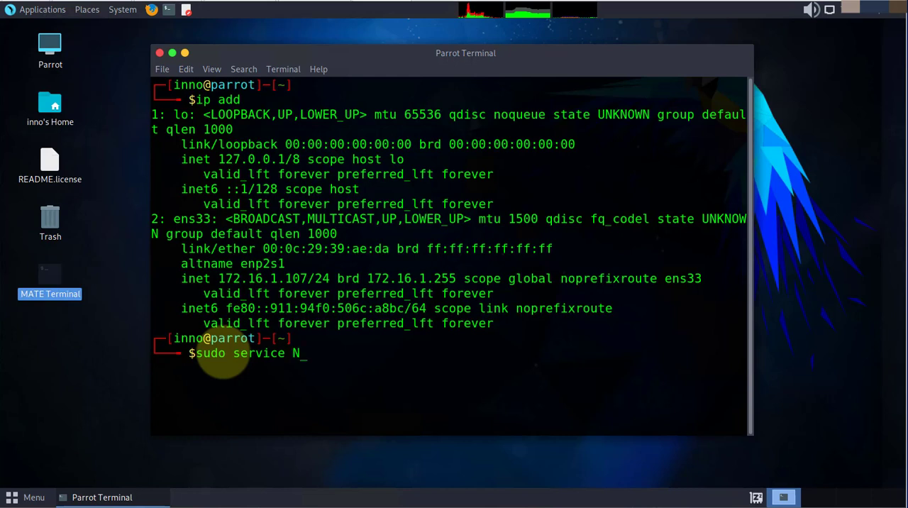
type("etwo")
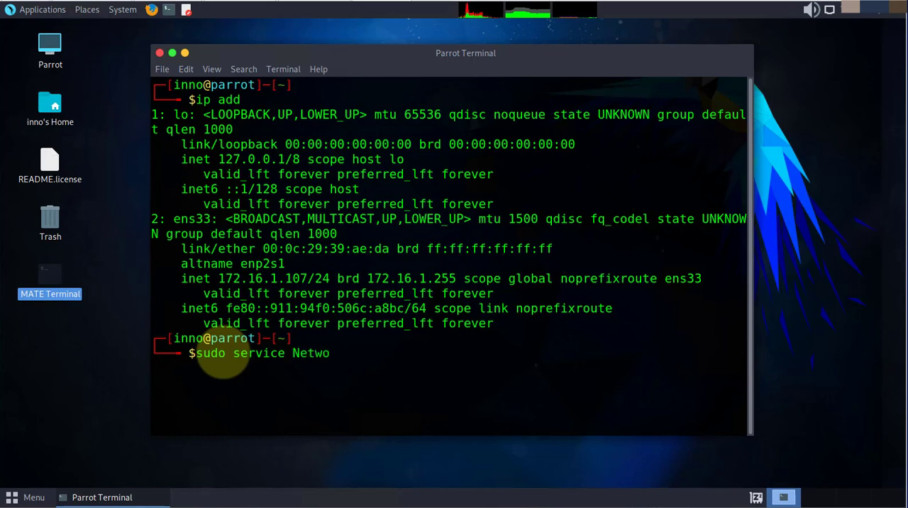
type("rkManager")
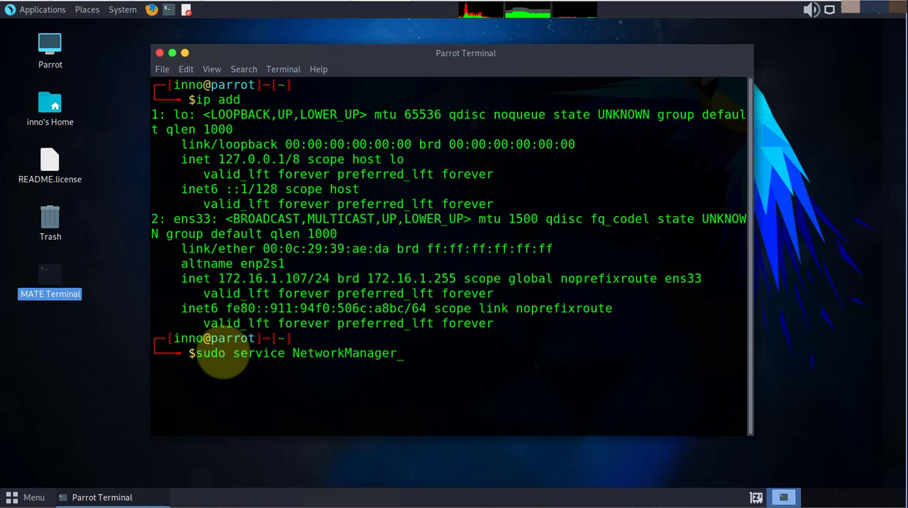
type("restart")
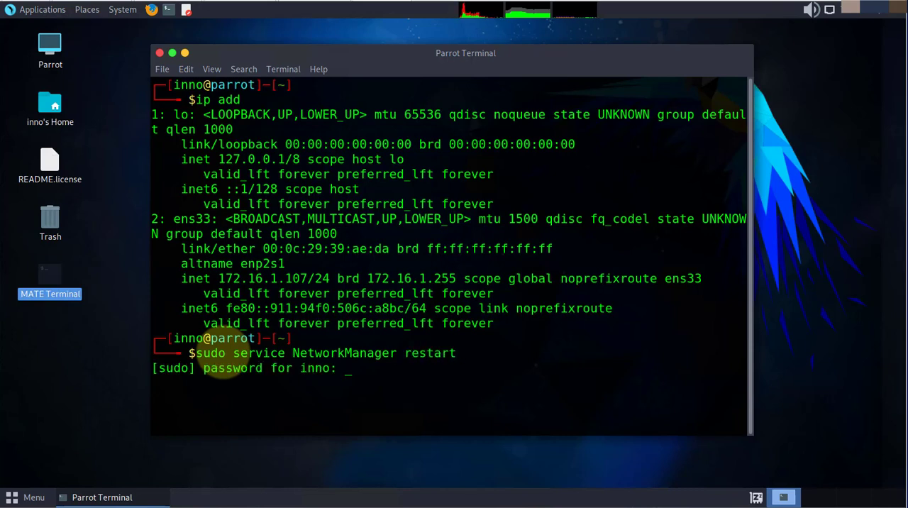
key("Return")
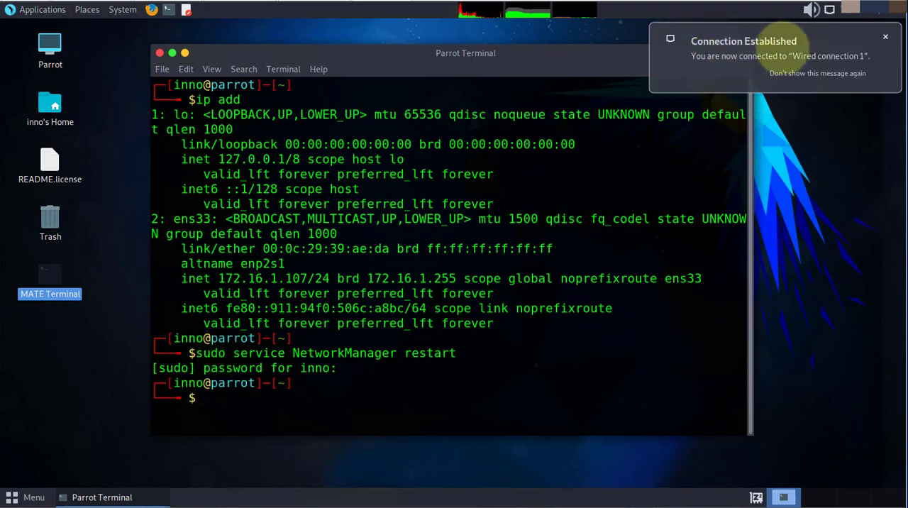
type("clear")
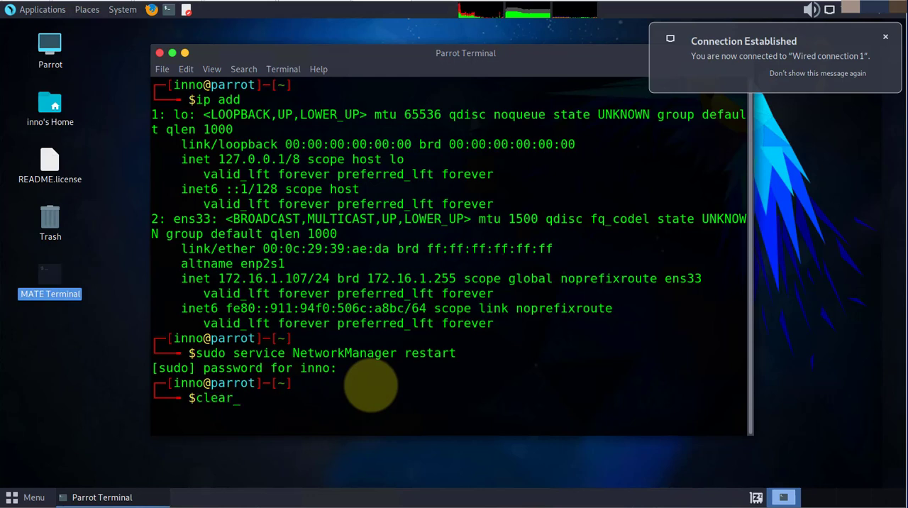
key("Return")
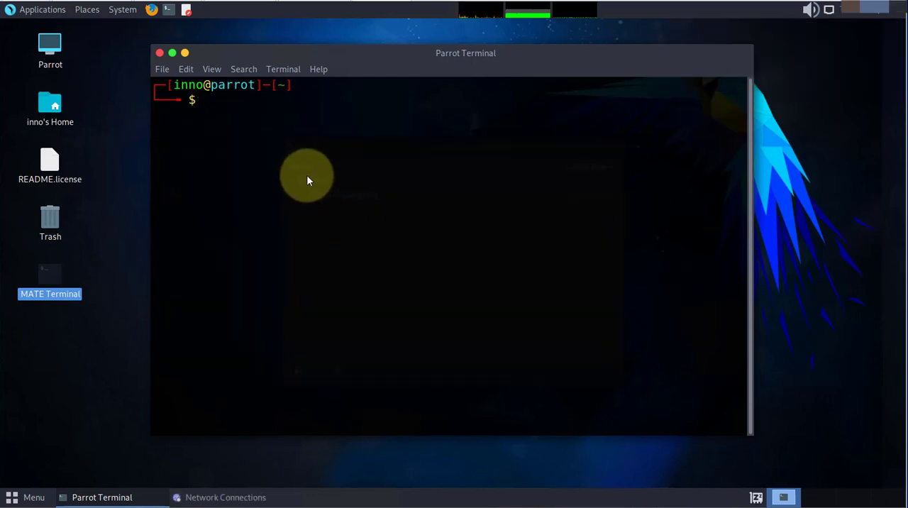
Step: Run 'ip add' to see 172.16.1.108 beside 172.16.1.107, then start a restart command
type("ip add")
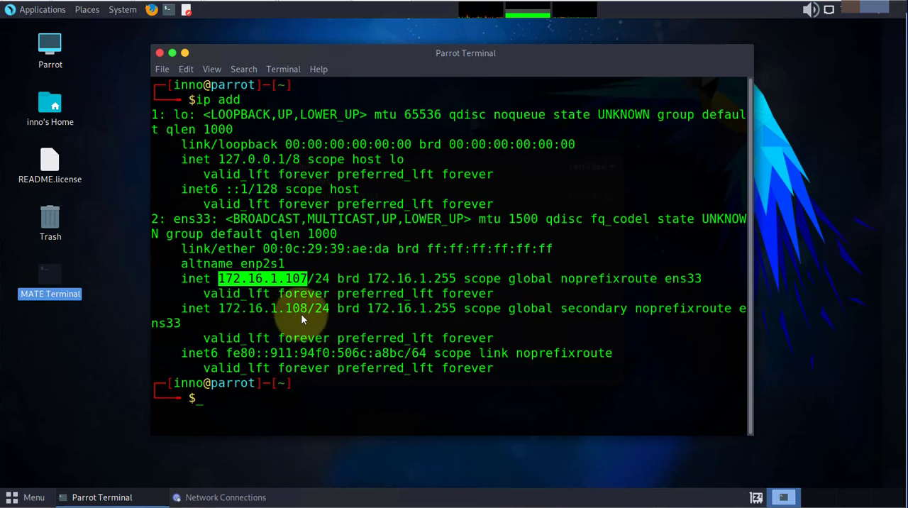
mouse_move(550, 312)
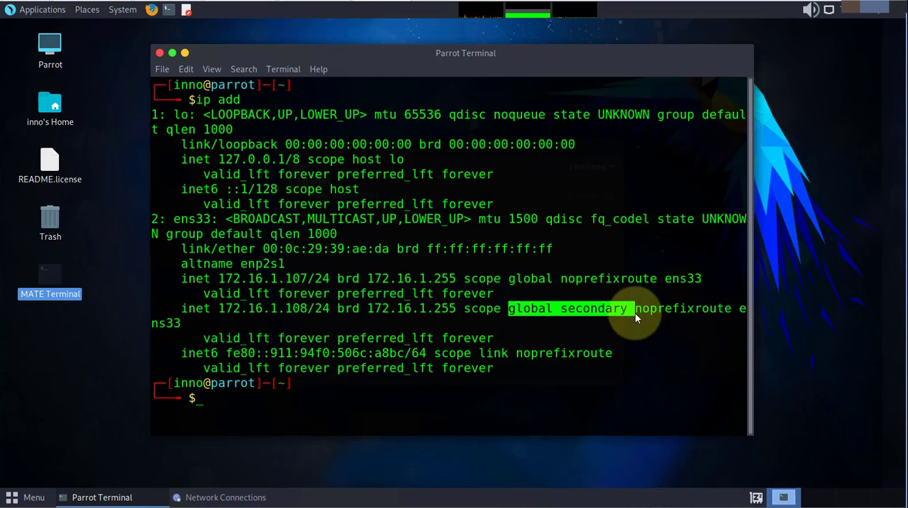
mouse_move(316, 400)
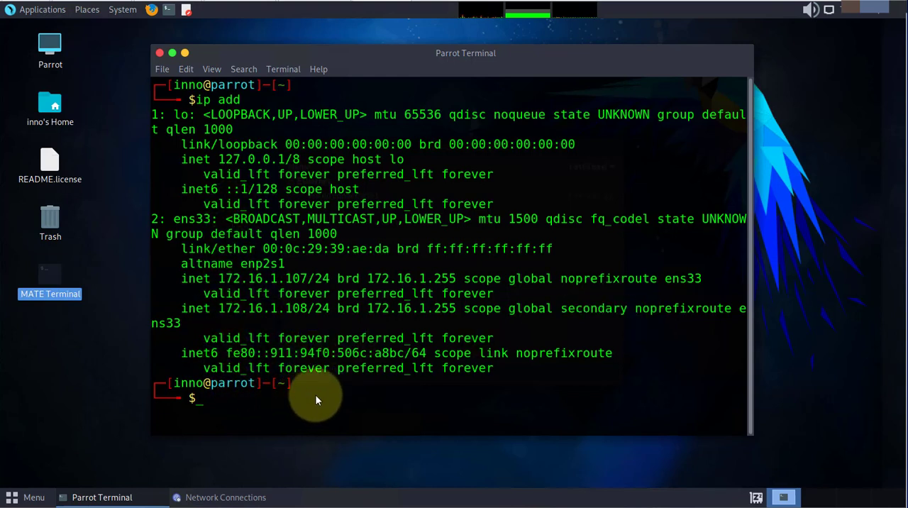
type("re")
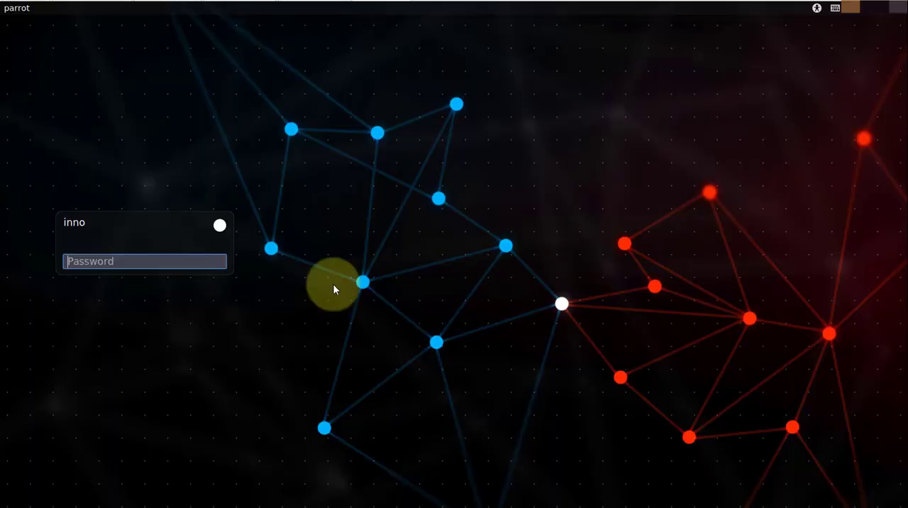
Step: Log back in with the password and run ip a to confirm ens33 shows only 172.16.1.108/24
left_click(110, 261)
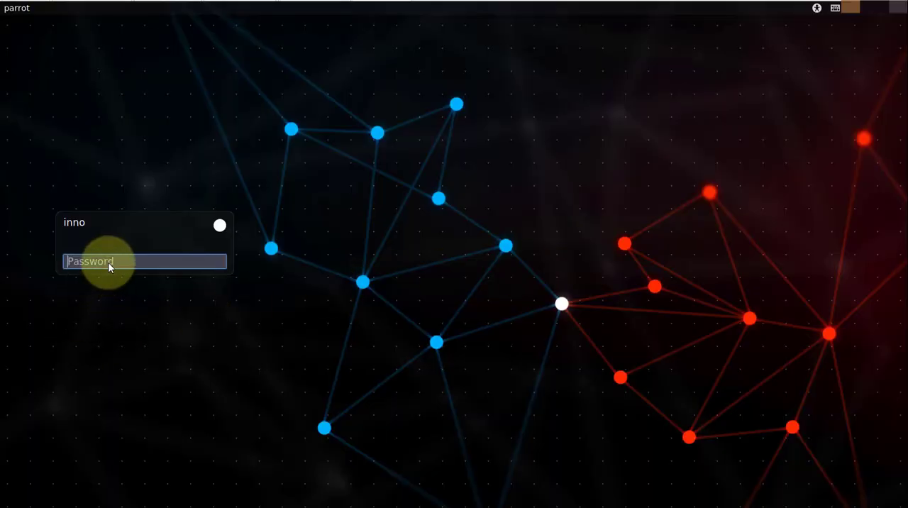
type("password")
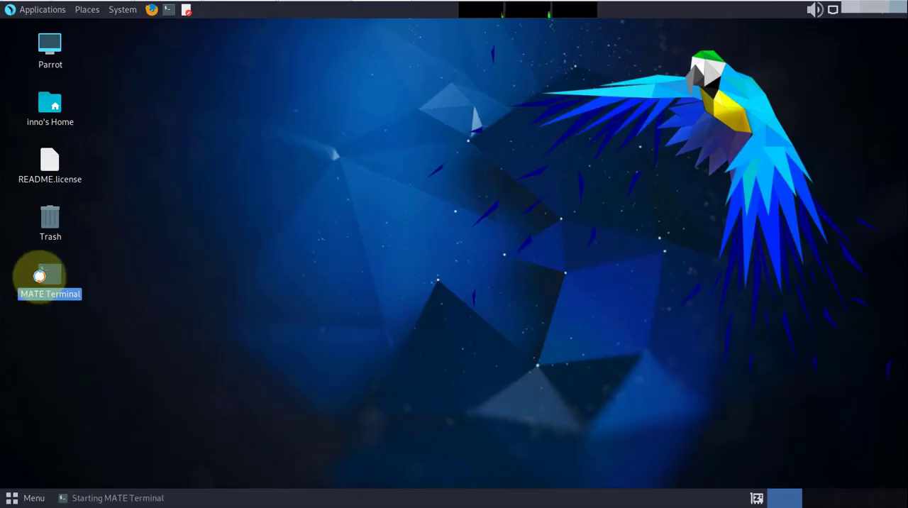
type("ip add")
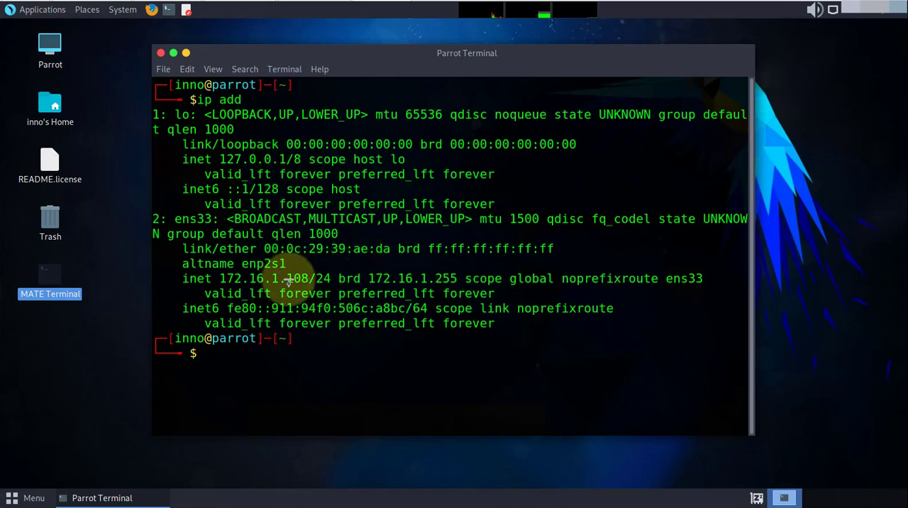
mouse_move(359, 327)
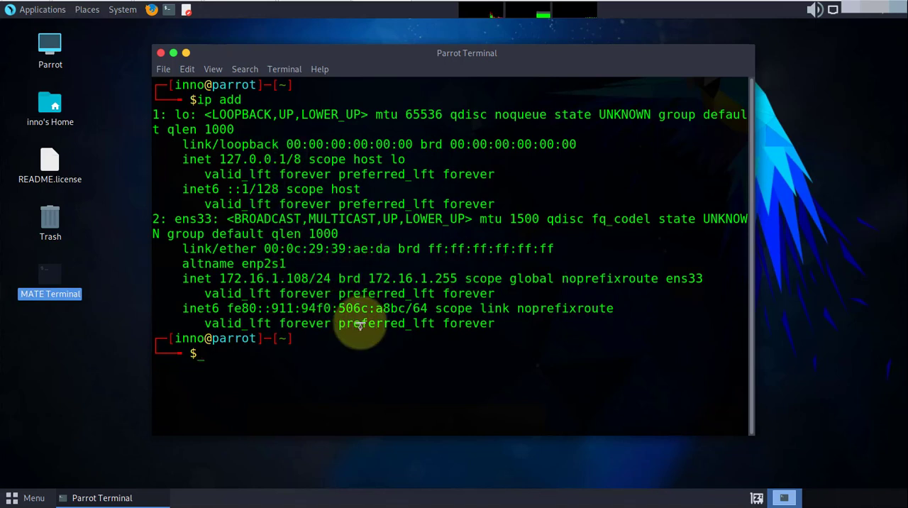
mouse_move(348, 371)
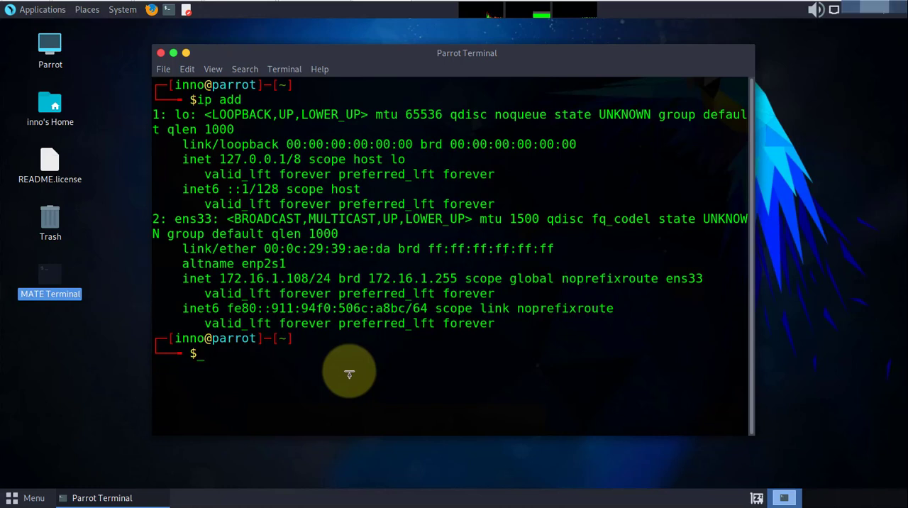
mouse_move(369, 365)
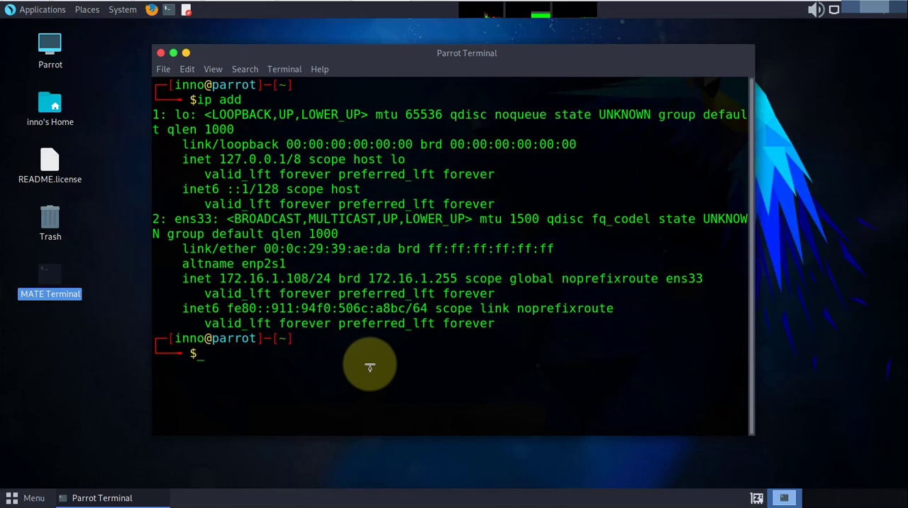
Step: Clear the terminal and run nslookup google.com, resolving via server 8.8.8.8
type("cle")
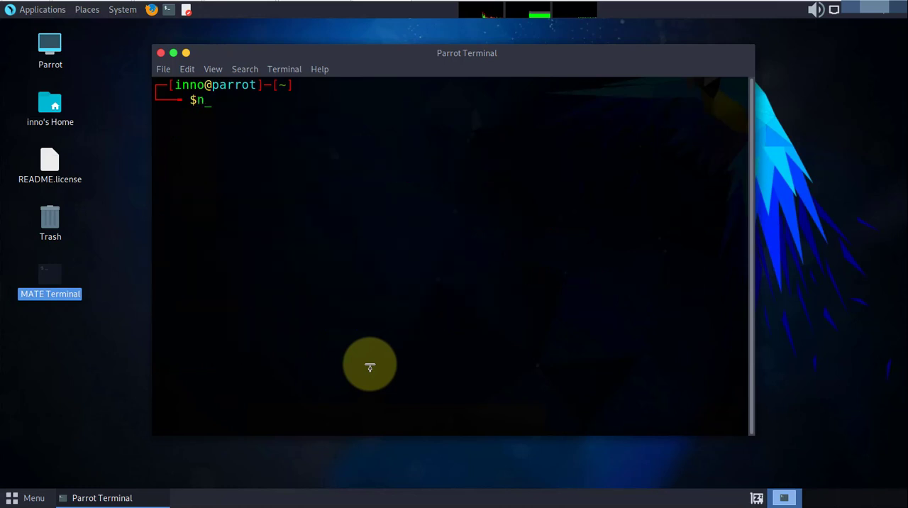
type("slook")
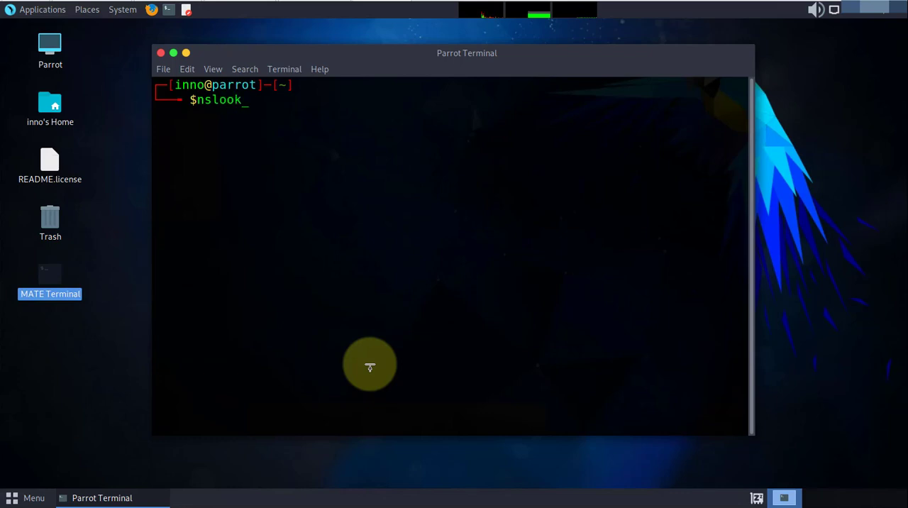
type("up g")
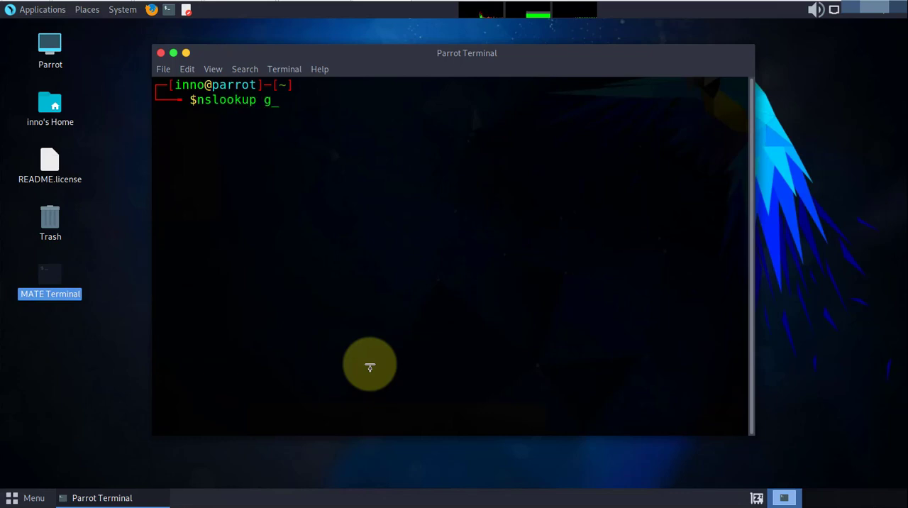
type("oogle.com")
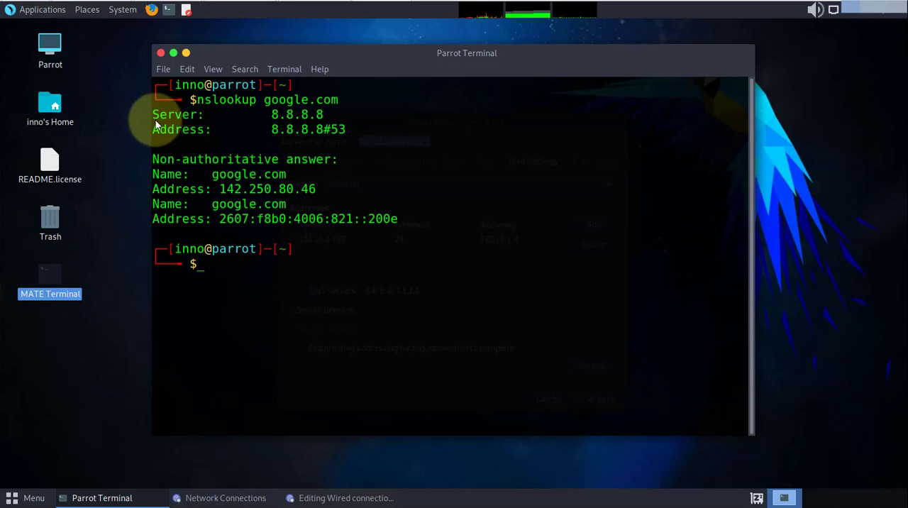
mouse_move(298, 118)
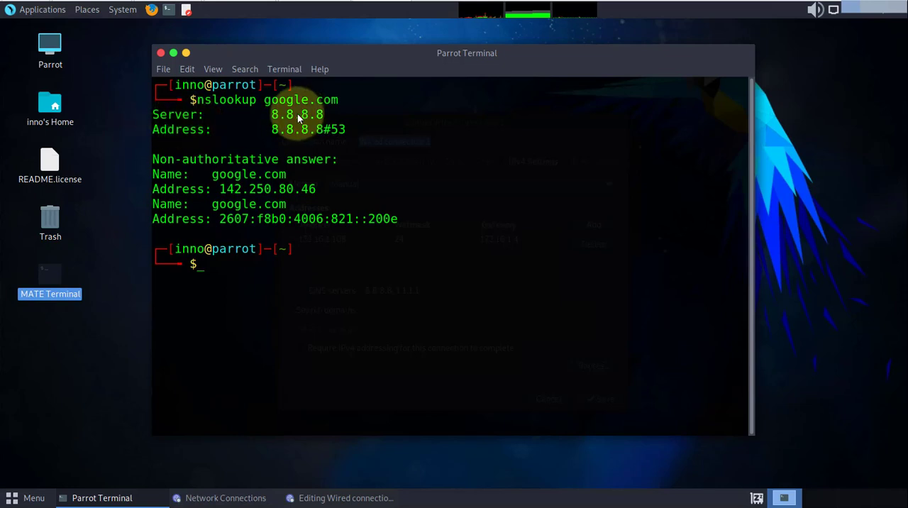
mouse_move(349, 121)
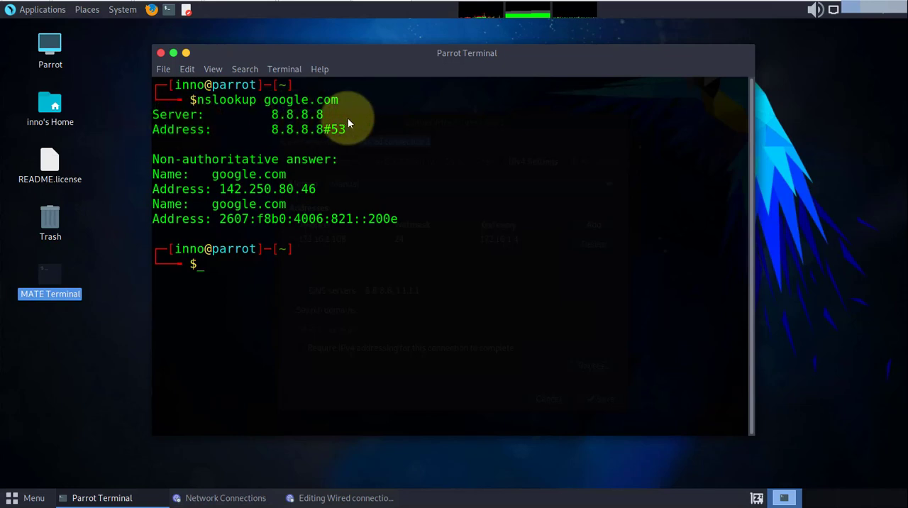
mouse_move(238, 255)
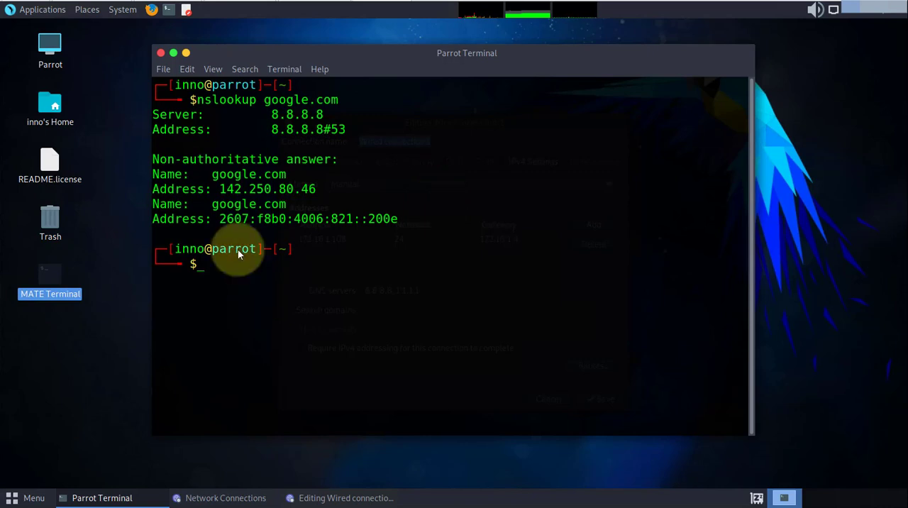
mouse_move(343, 334)
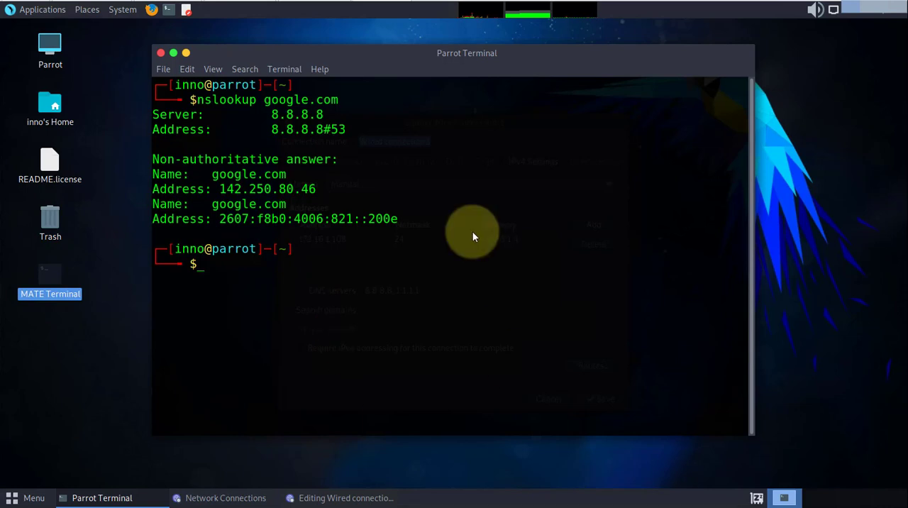
mouse_move(295, 147)
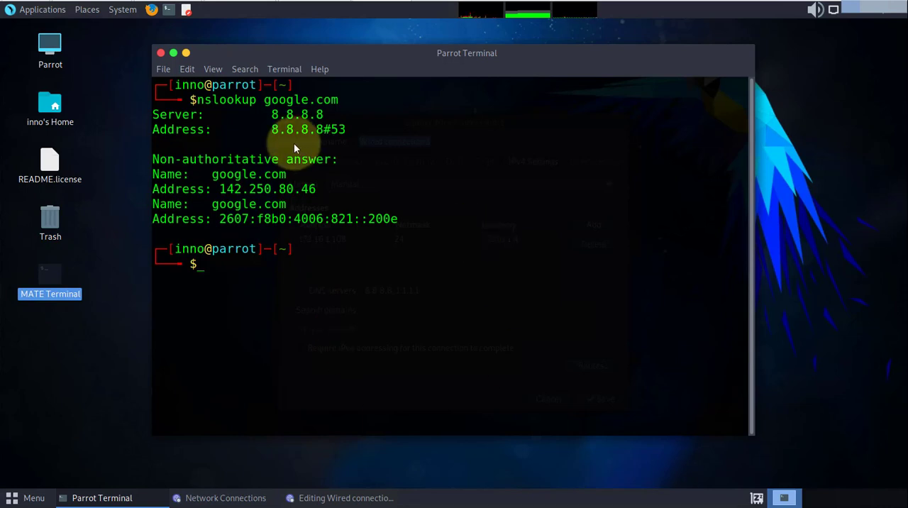
mouse_move(188, 126)
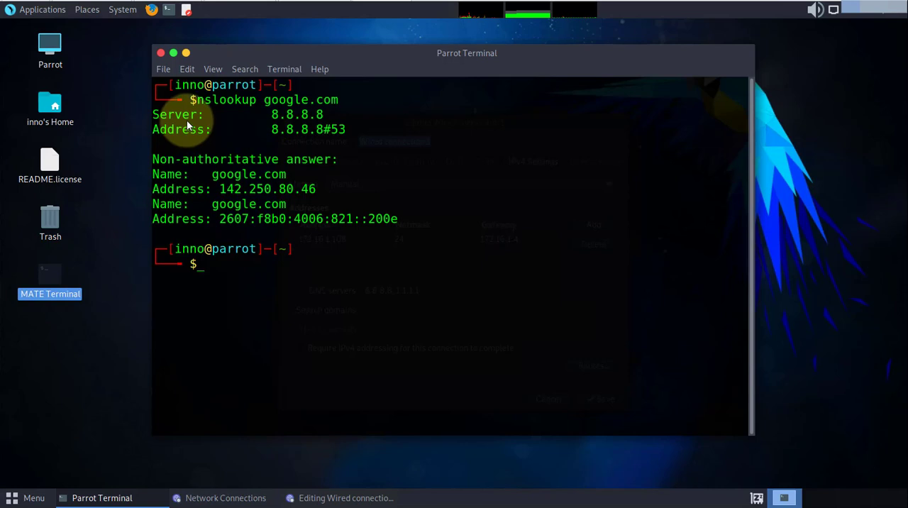